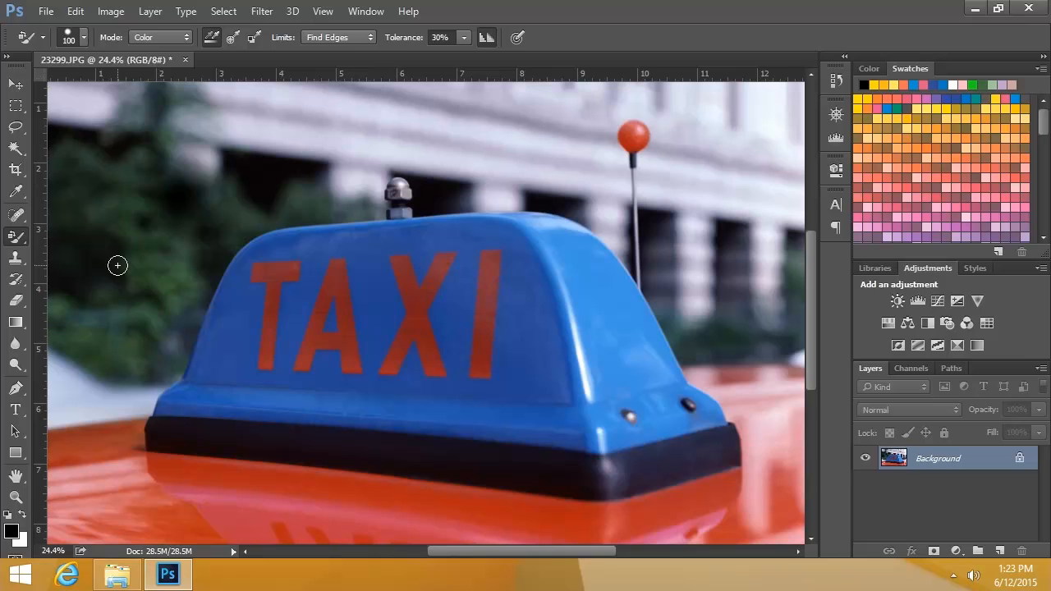
mouse_move(86, 101)
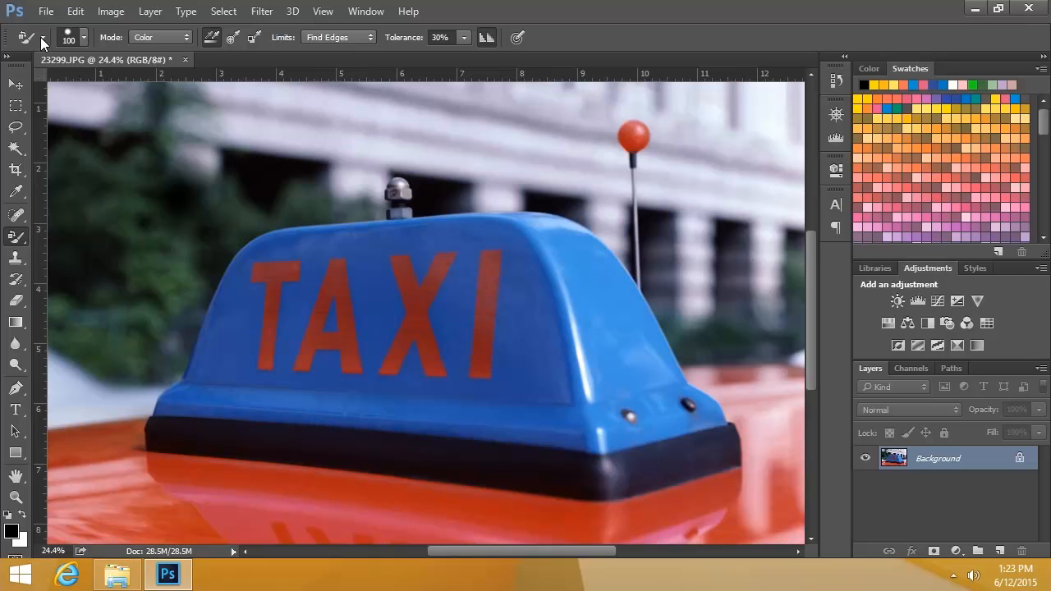
Step: Adjust the Color Replacement brush size and hardness, keeping the mode on Color
click(43, 37)
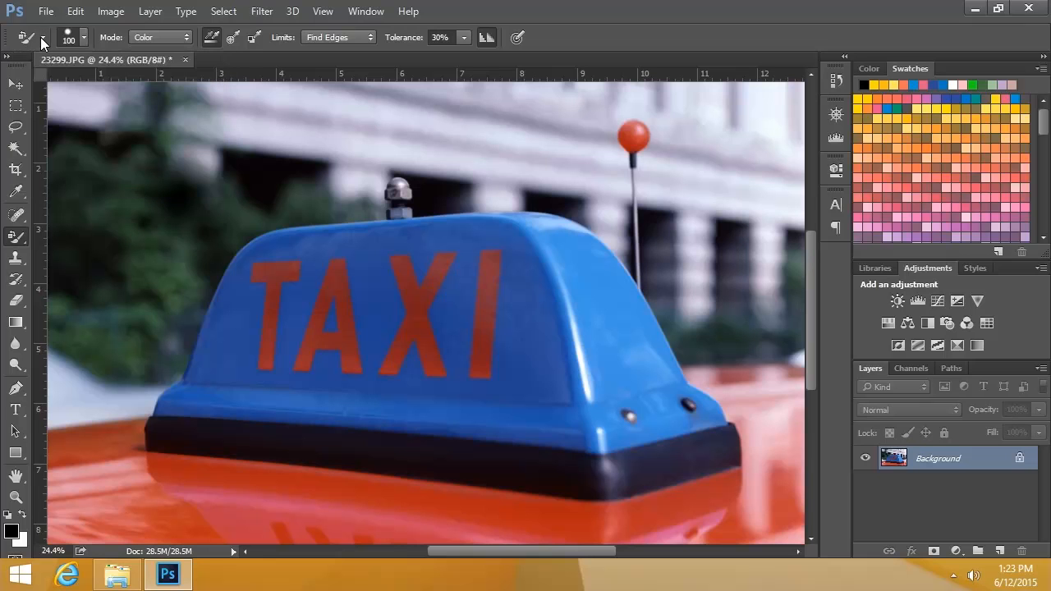
mouse_move(88, 39)
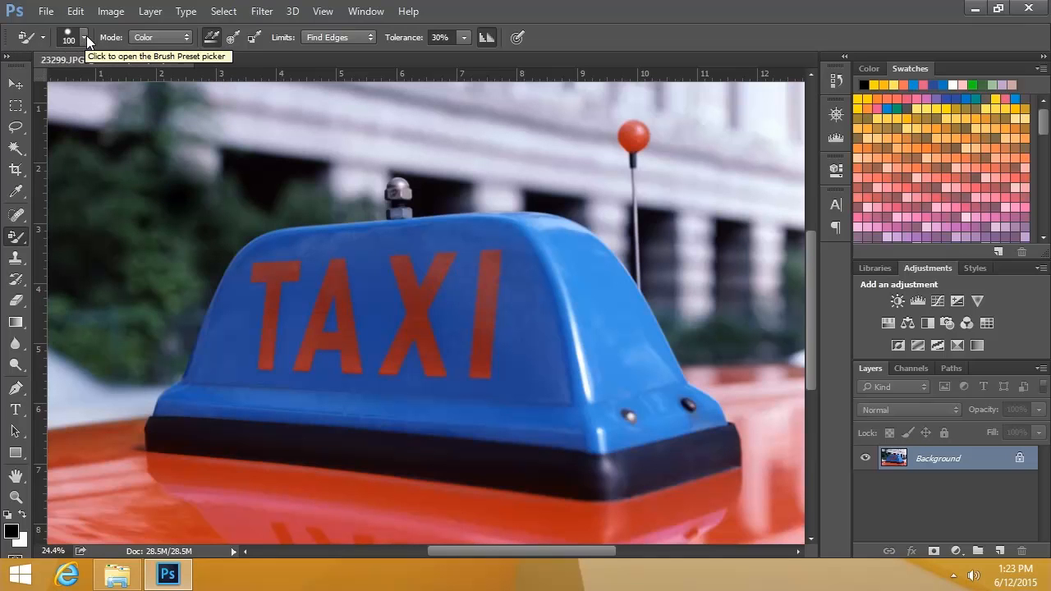
click(83, 37)
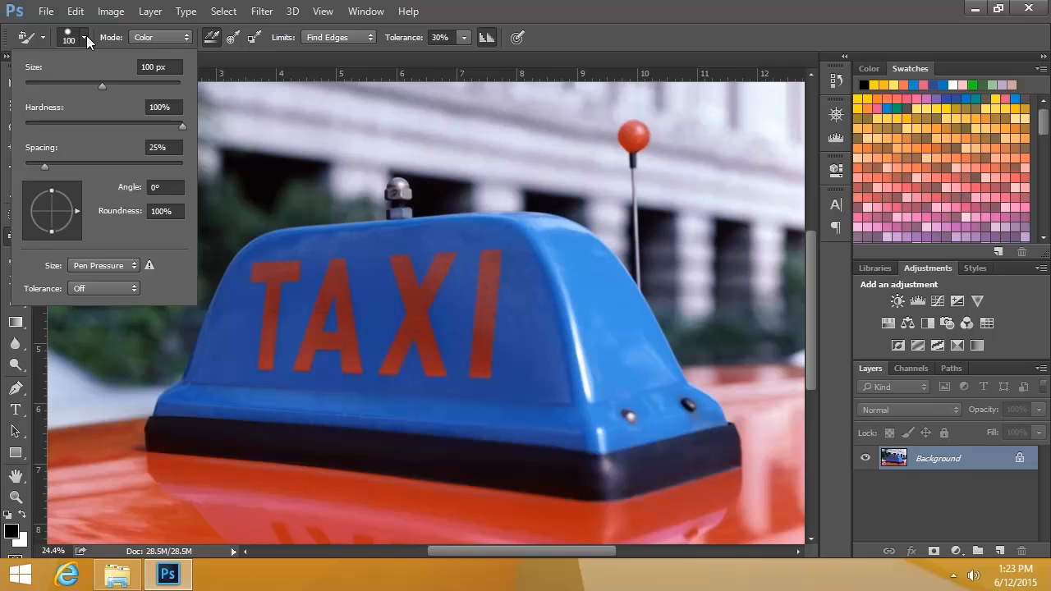
click(160, 37)
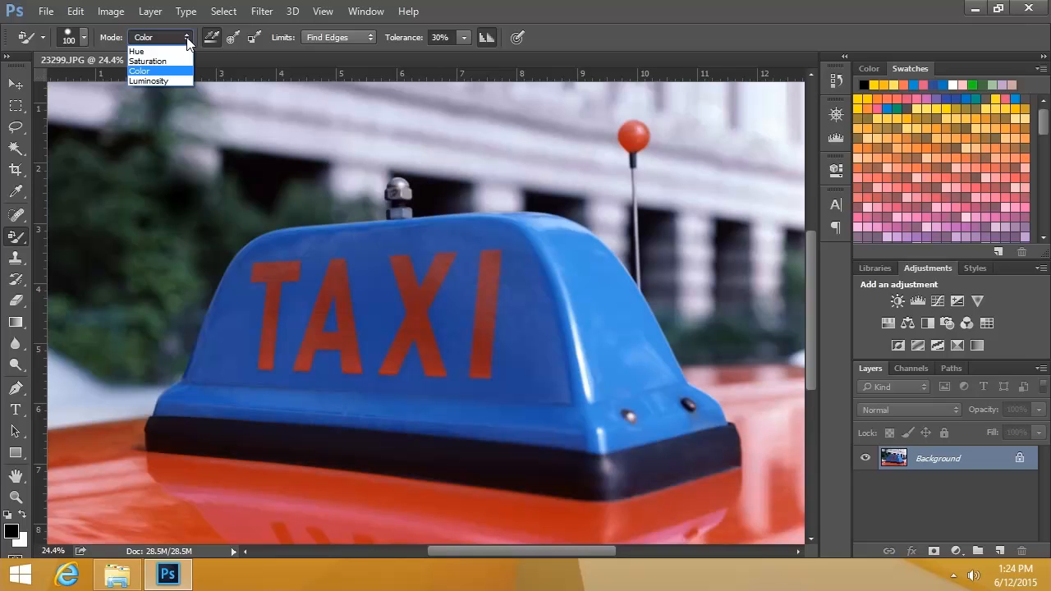
click(139, 70)
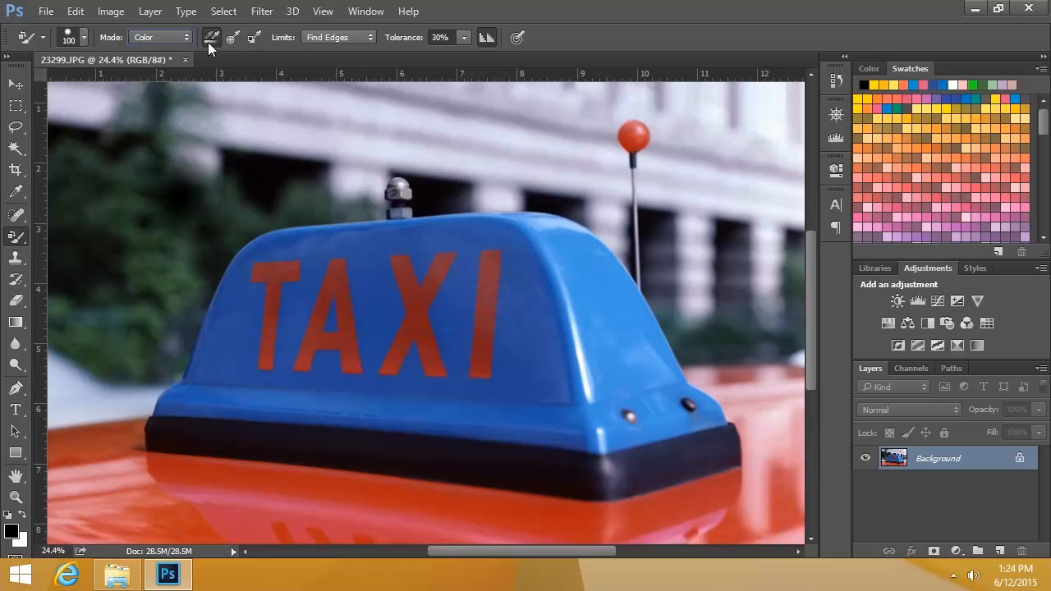
mouse_move(212, 37)
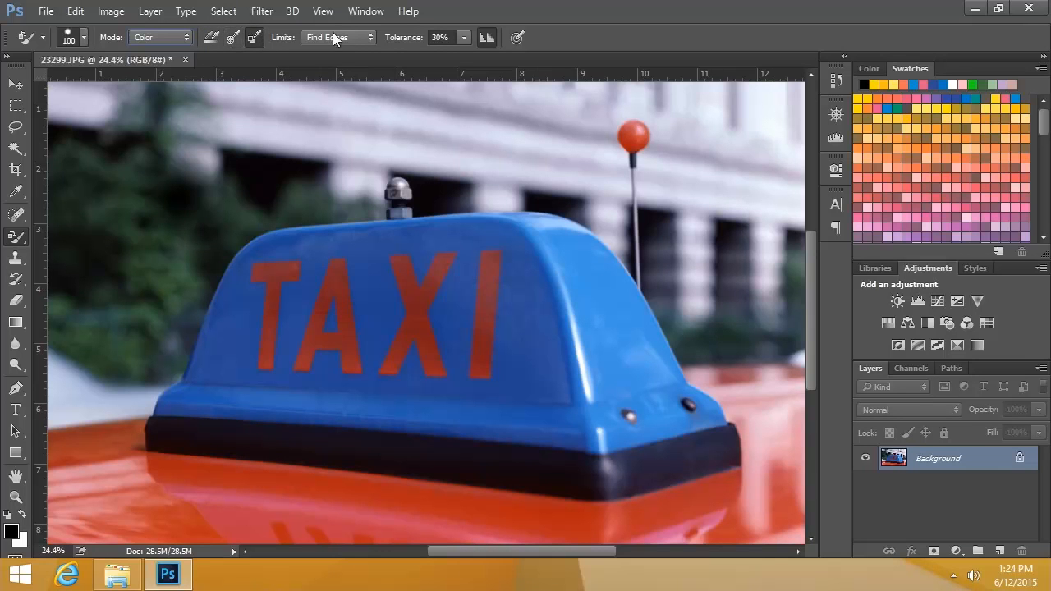
click(337, 37)
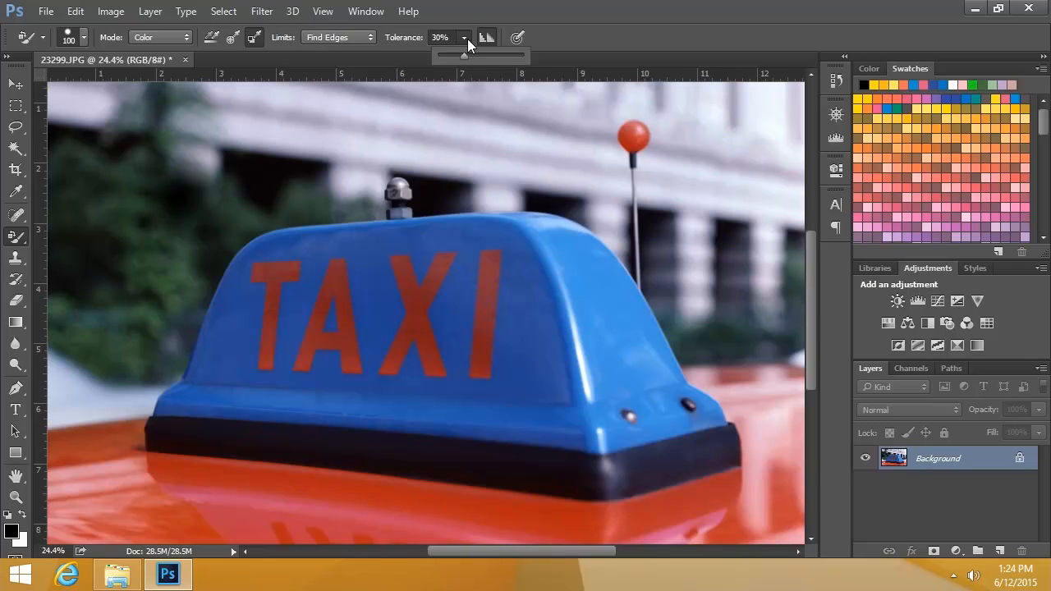
mouse_move(258, 66)
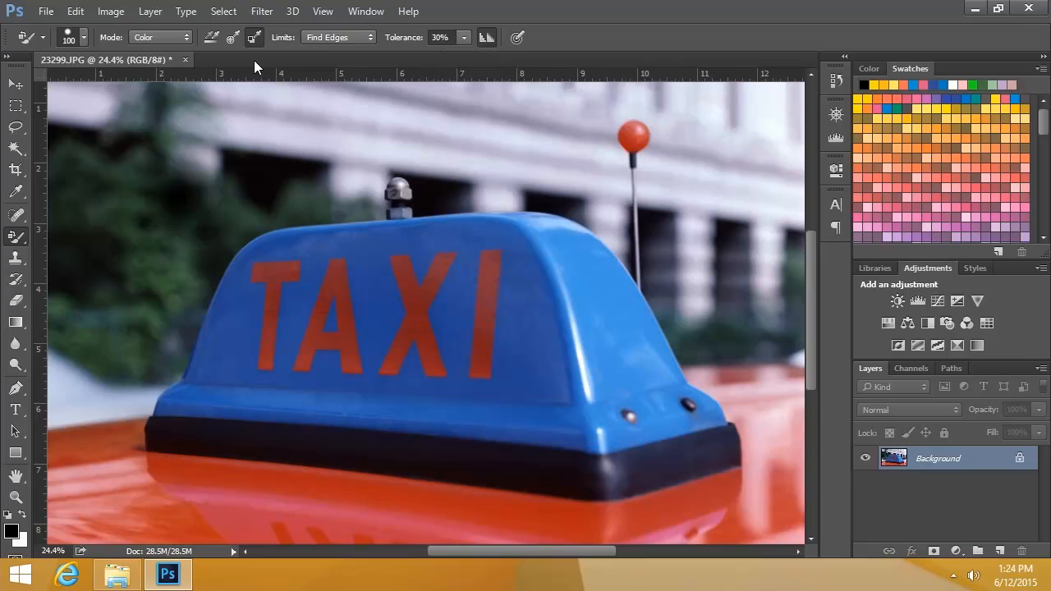
mouse_move(212, 38)
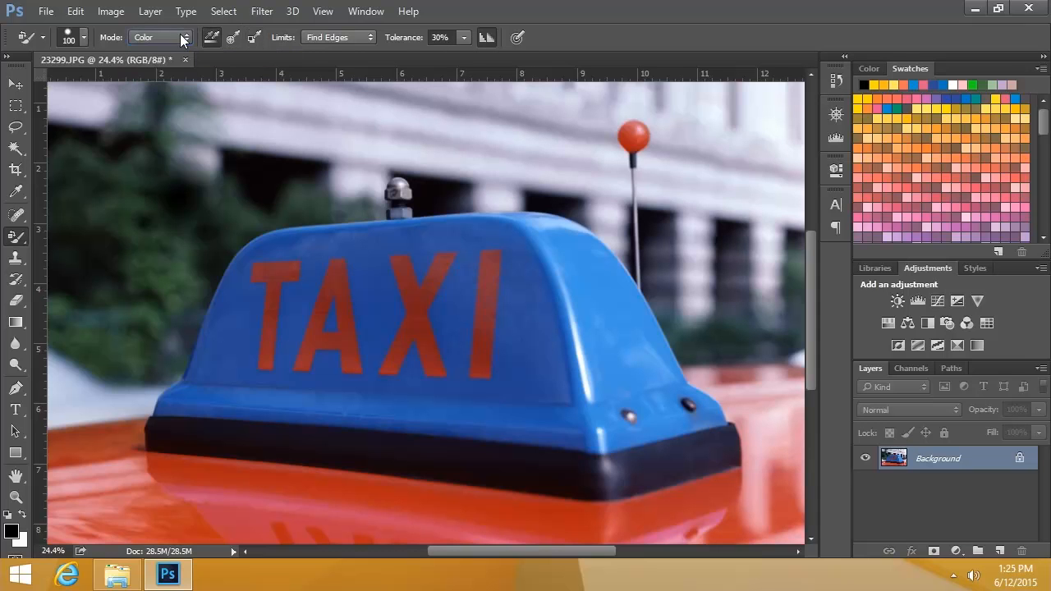
Step: Brush grey strokes across the TAXI letters until nearly all lettering is covered
drag(246, 251, 423, 321)
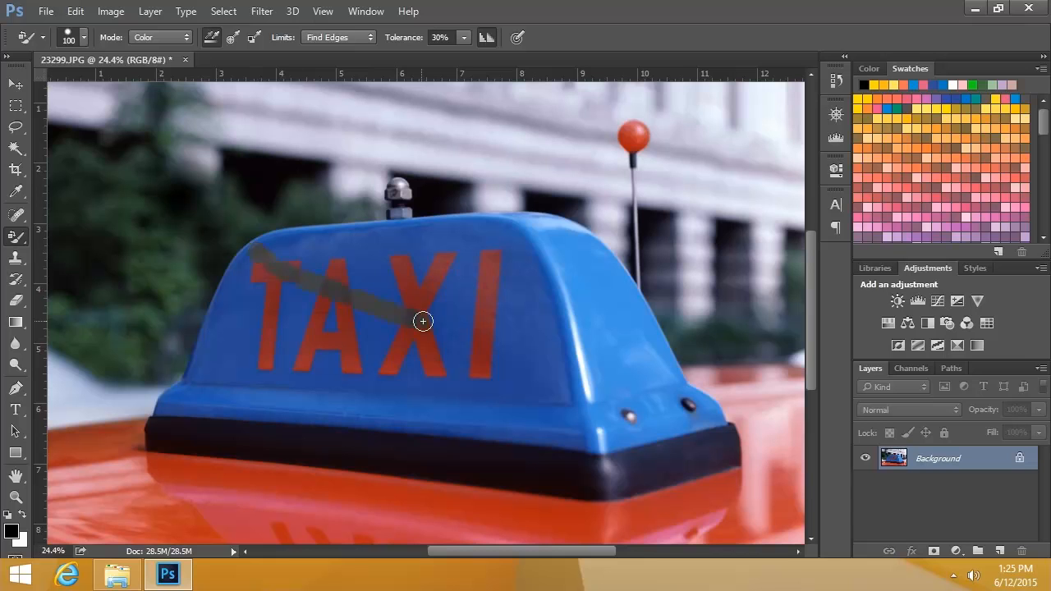
drag(423, 321, 340, 354)
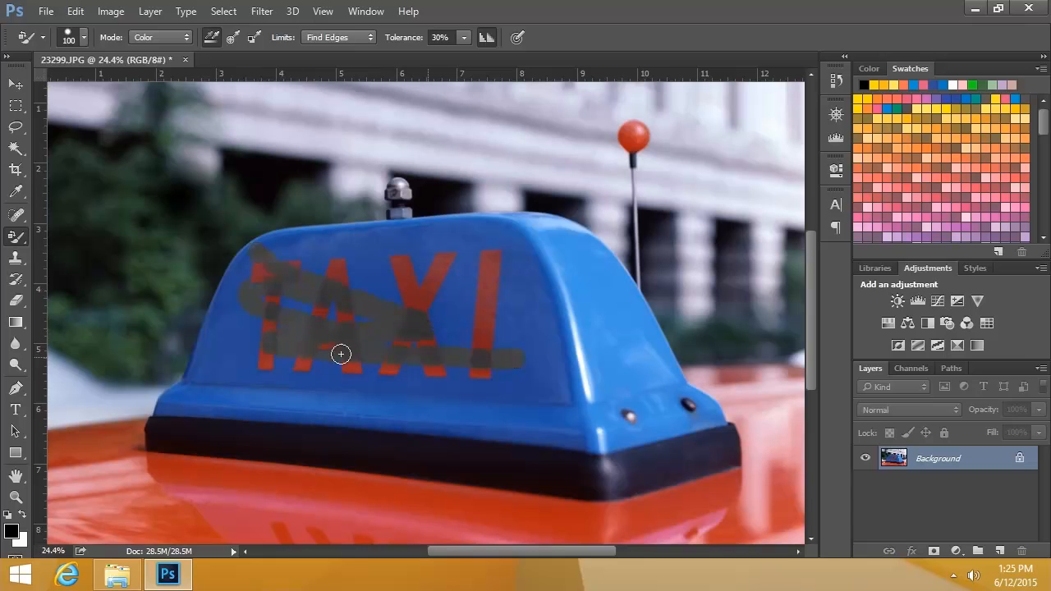
drag(341, 354, 347, 371)
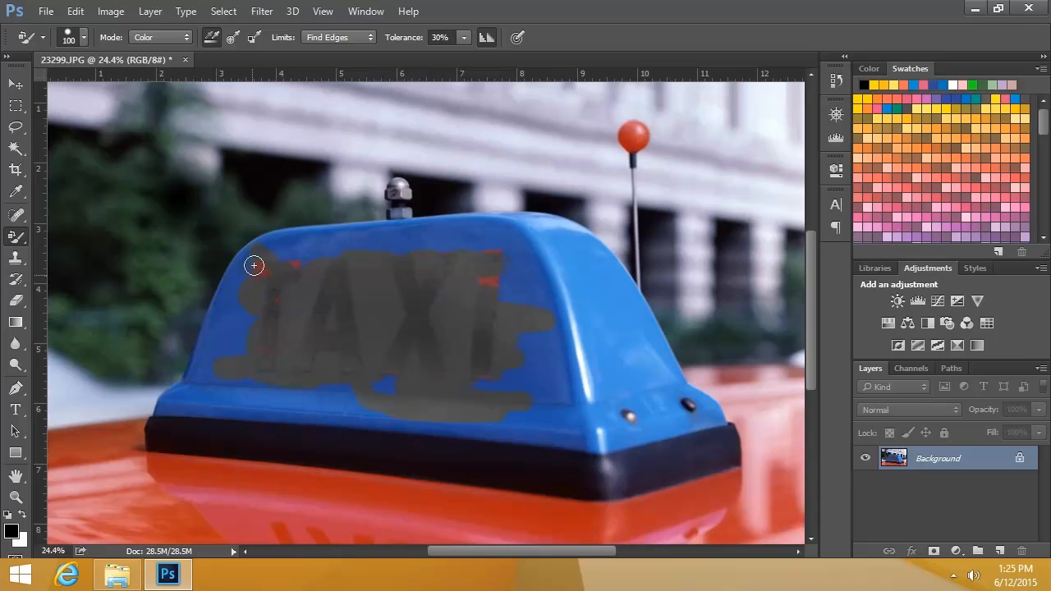
drag(253, 266, 492, 261)
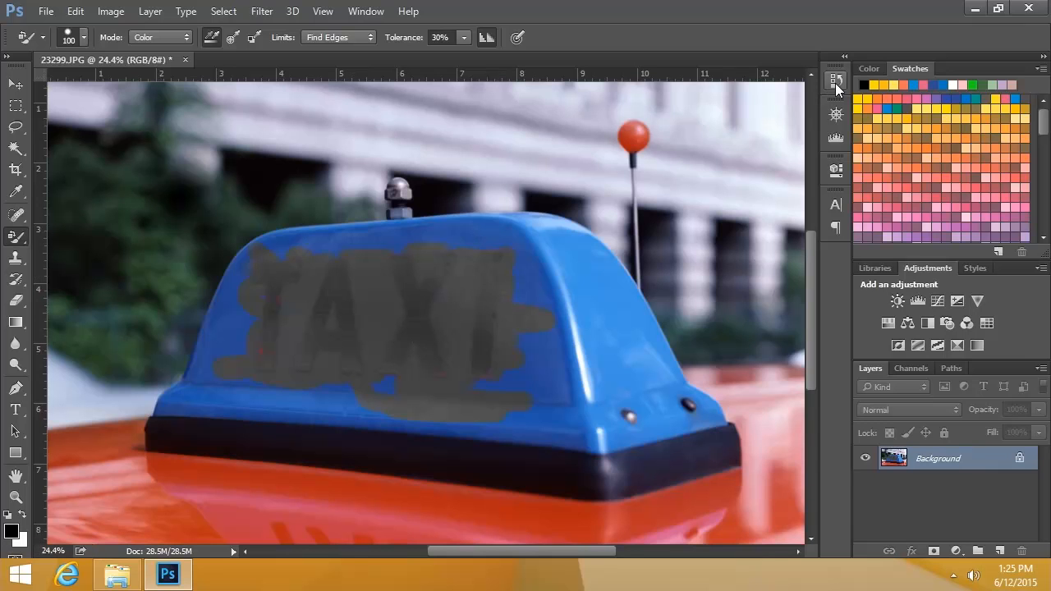
Step: Revert the grey strokes through History and set the foreground colour to yellow
click(835, 79)
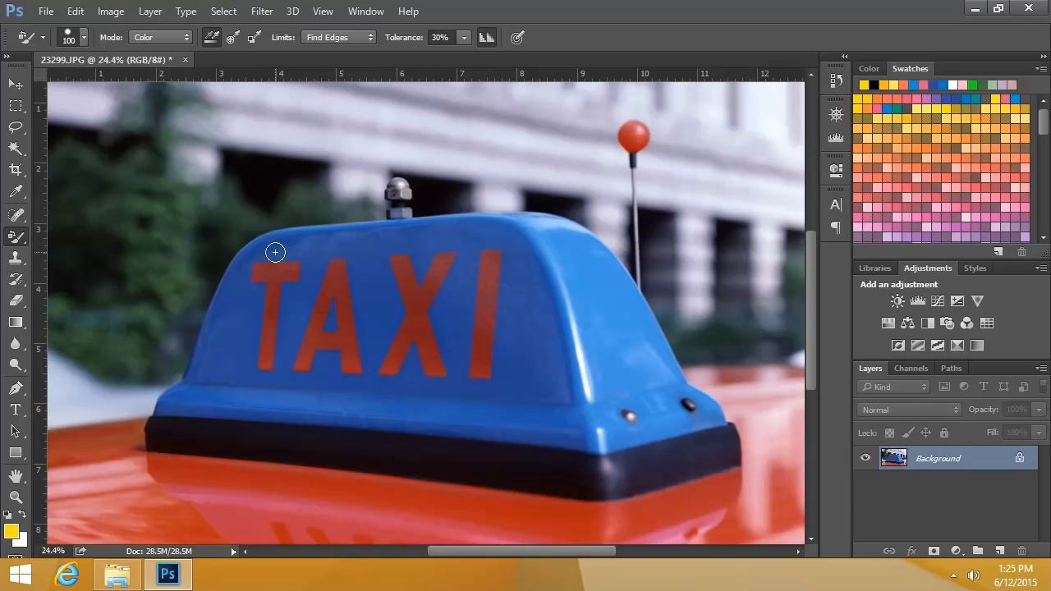
drag(275, 252, 423, 386)
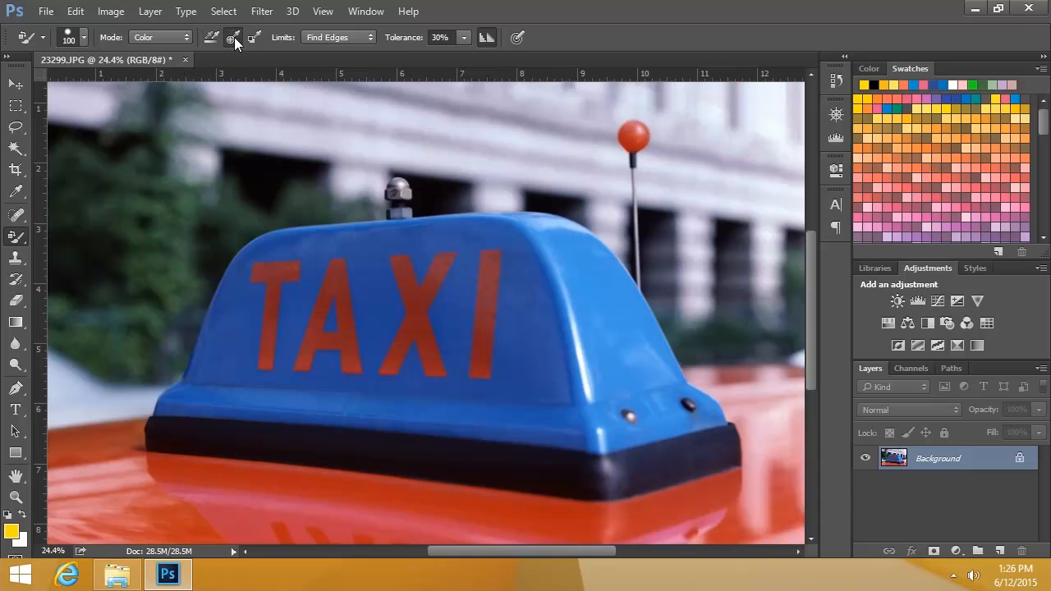
mouse_move(234, 37)
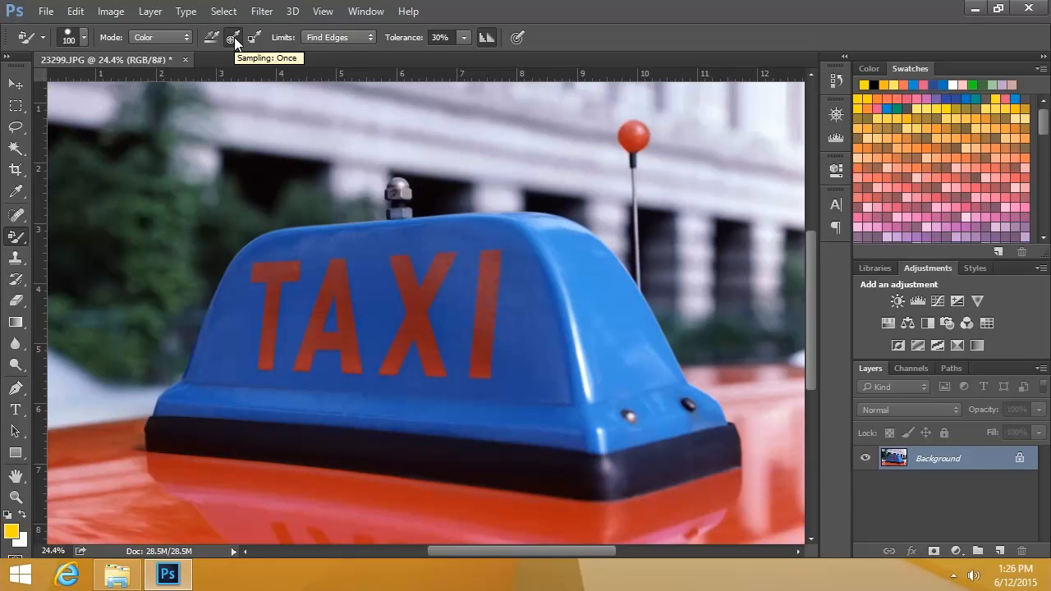
mouse_move(270, 252)
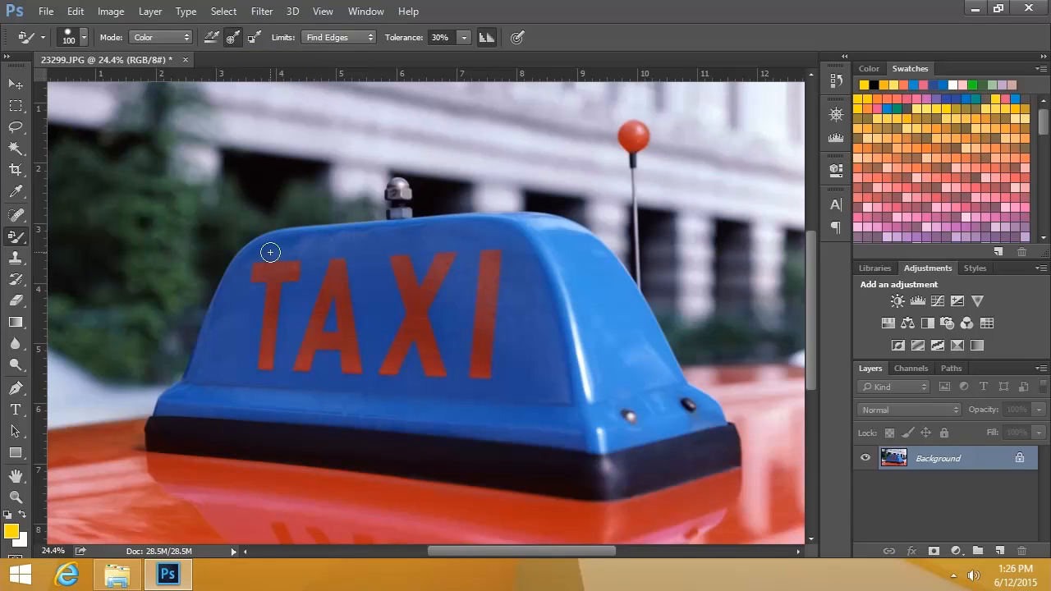
mouse_move(269, 247)
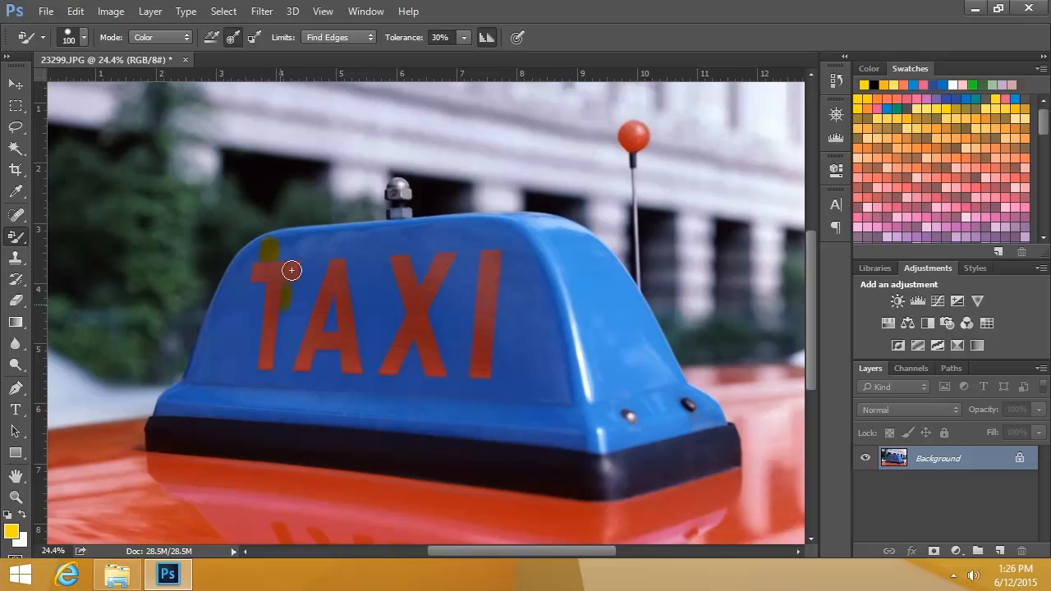
Step: Brush yellow over the T, A and lower front, then choose continuous sampling and Luminosity mode
drag(291, 271, 363, 312)
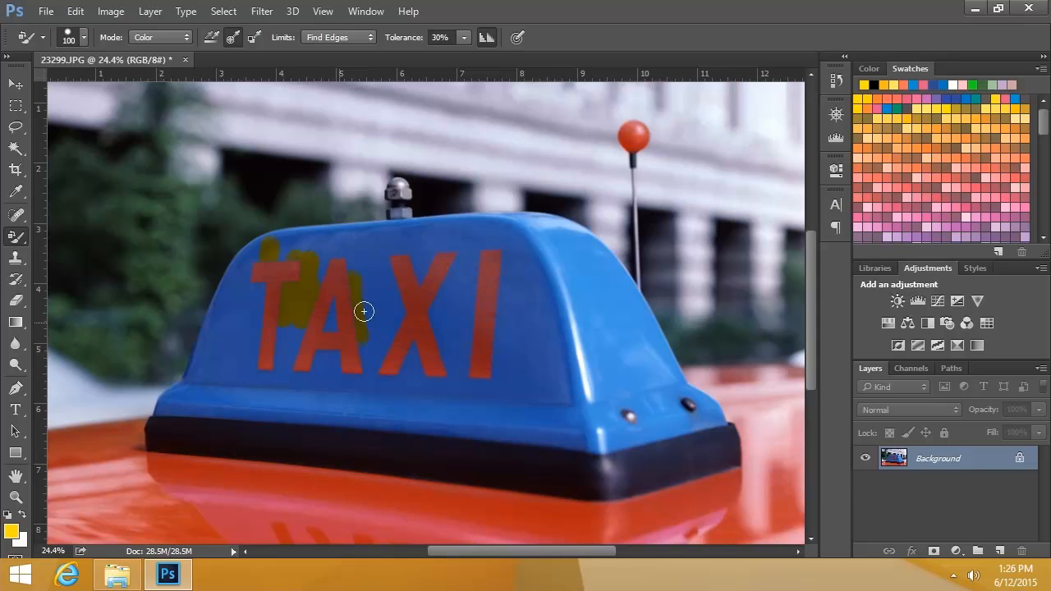
drag(363, 312, 456, 342)
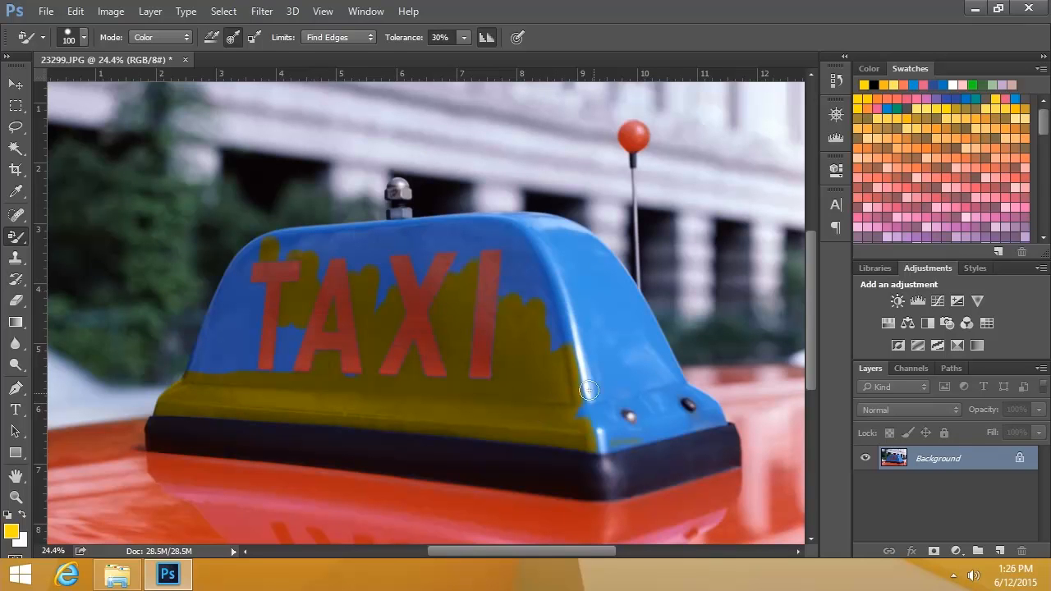
drag(589, 391, 523, 255)
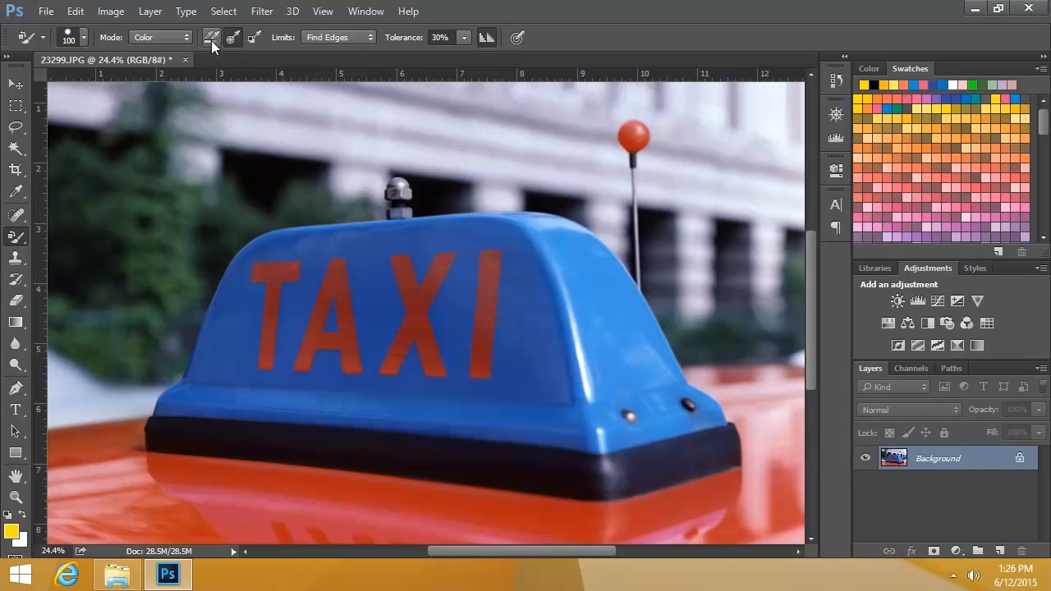
click(160, 37)
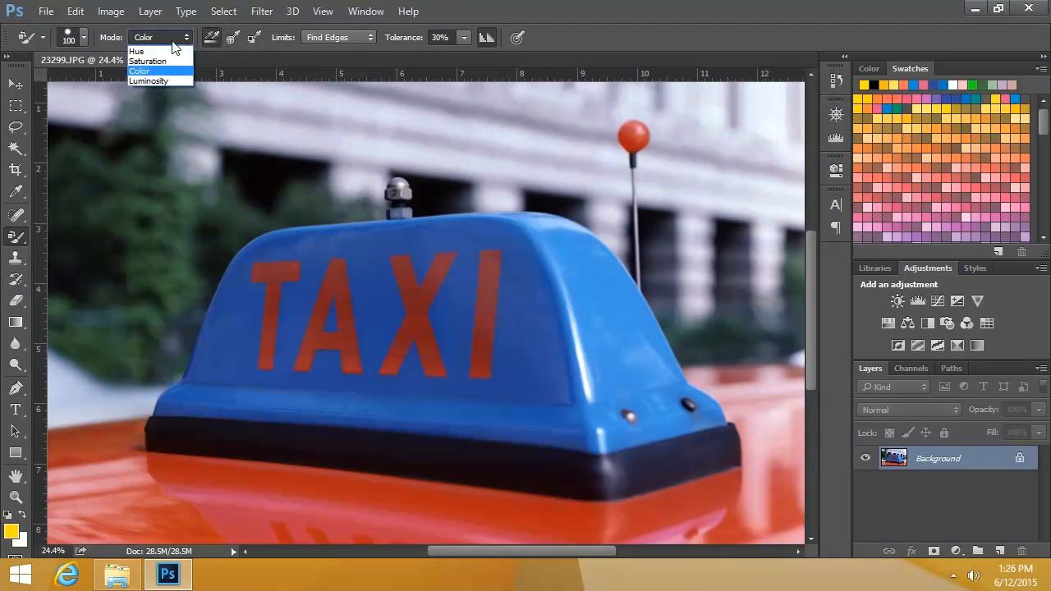
mouse_move(148, 81)
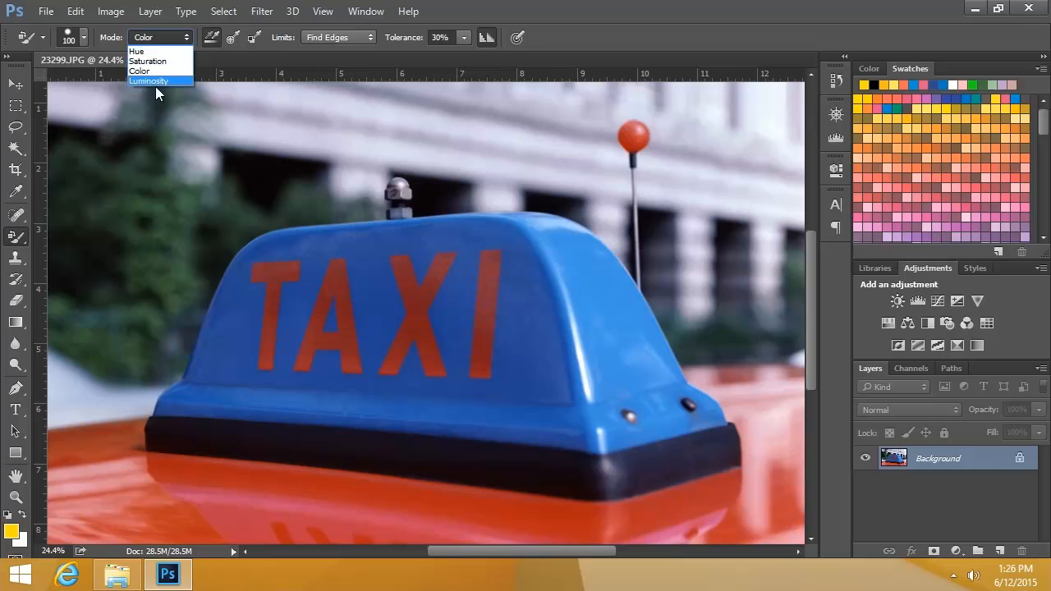
click(136, 50)
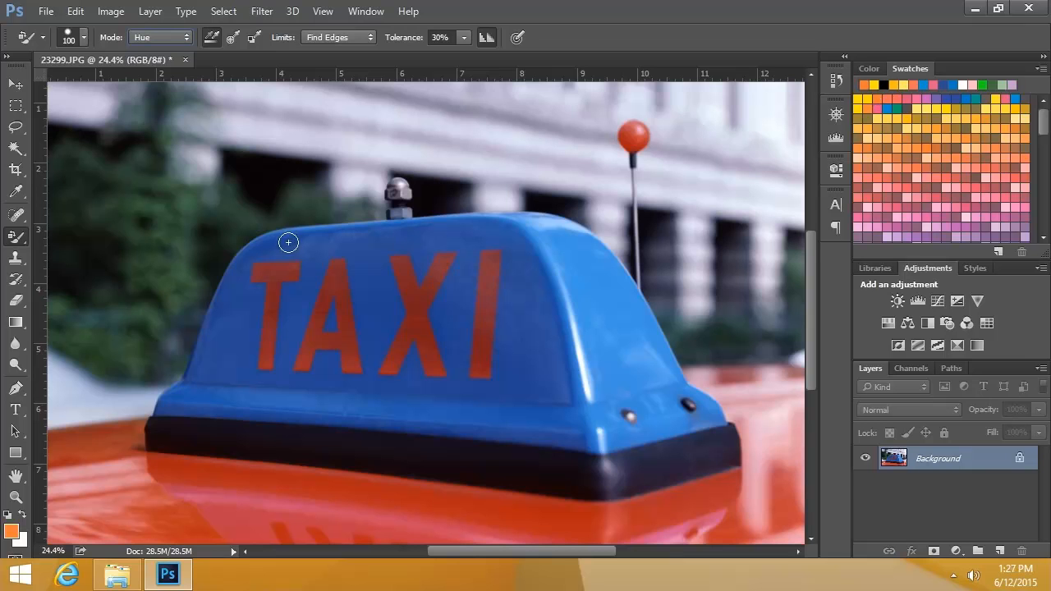
drag(288, 242, 303, 323)
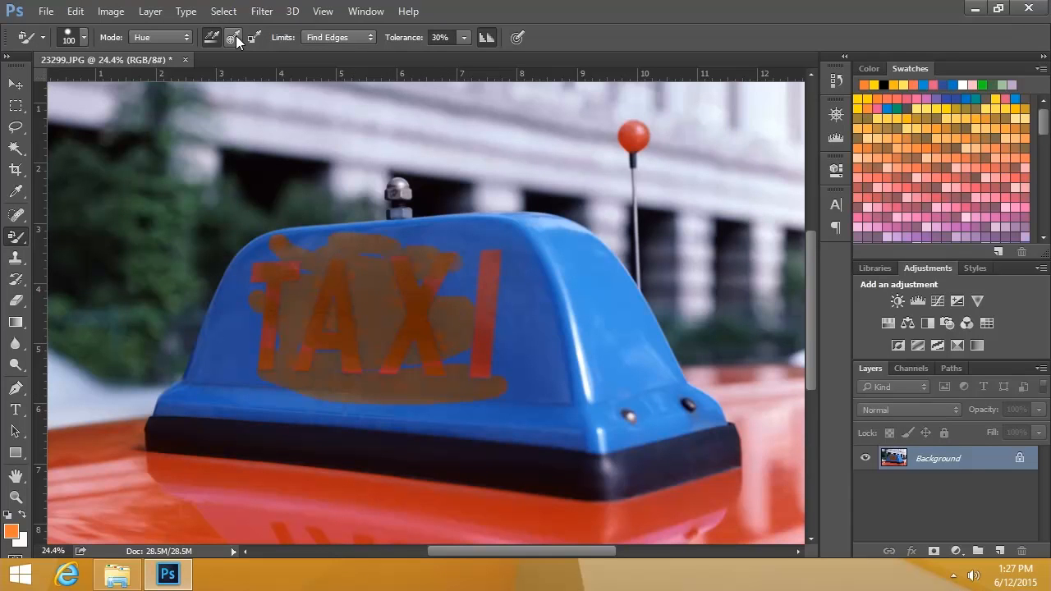
click(287, 256)
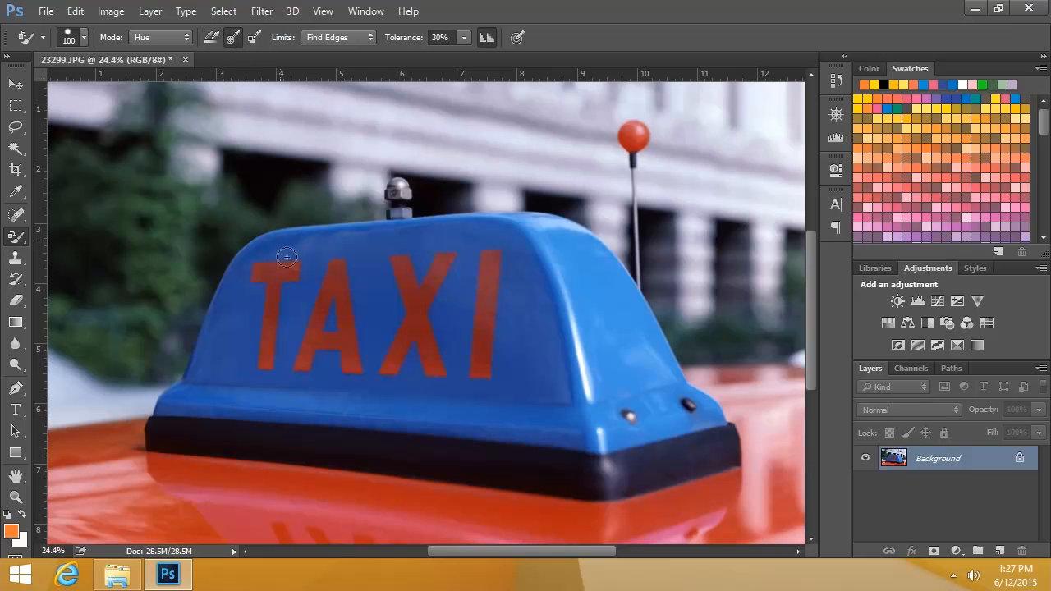
drag(286, 256, 301, 329)
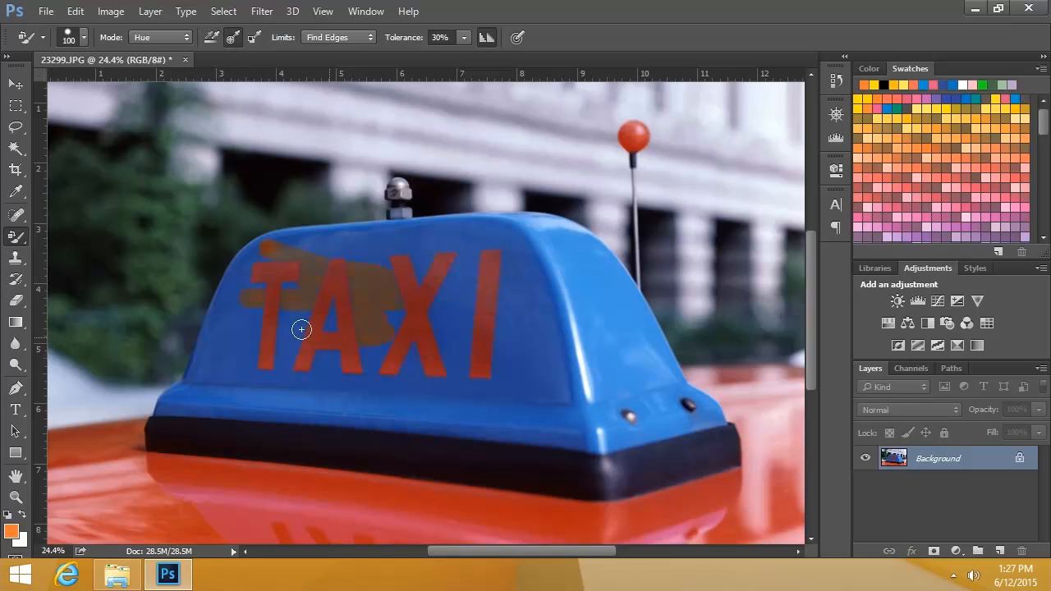
click(302, 330)
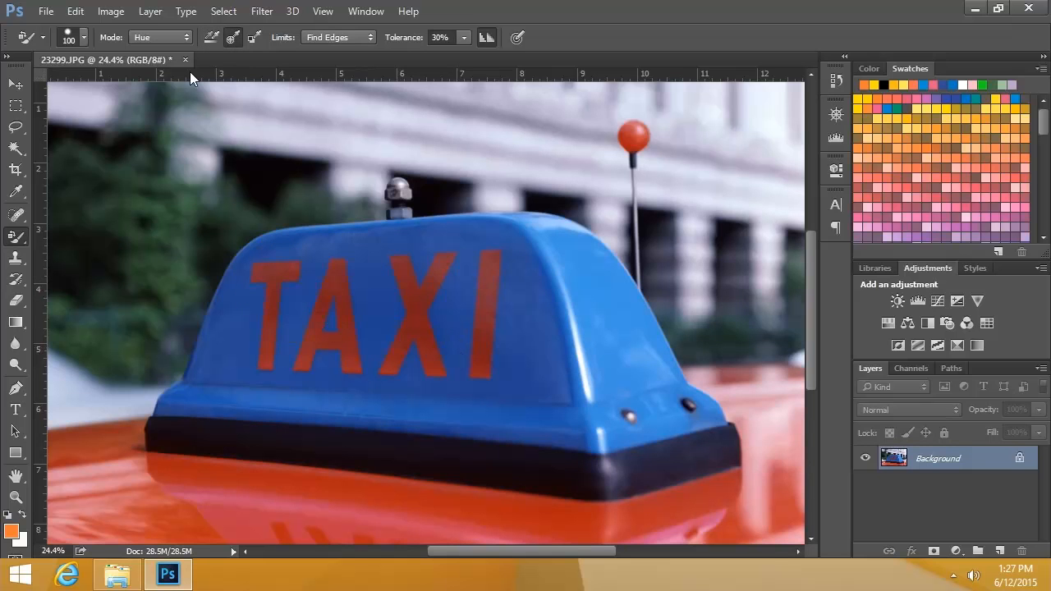
click(160, 37)
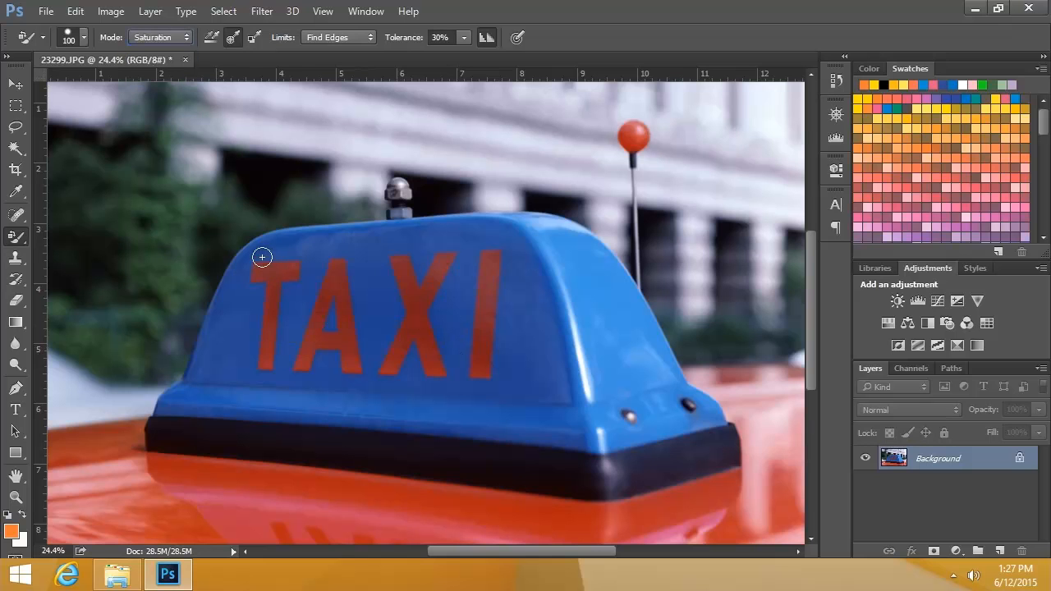
drag(262, 257, 287, 289)
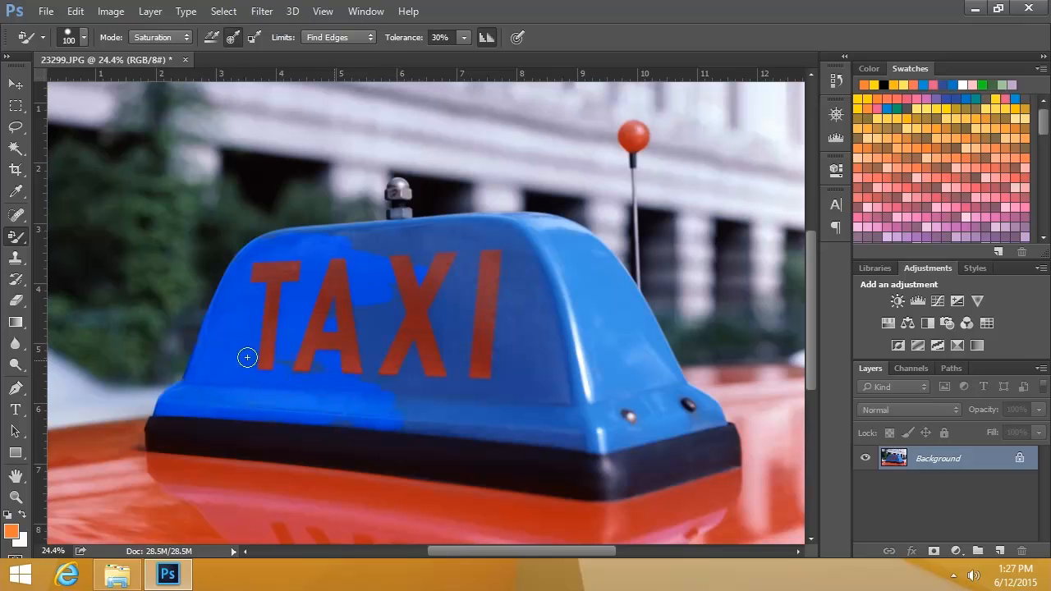
drag(246, 357, 373, 379)
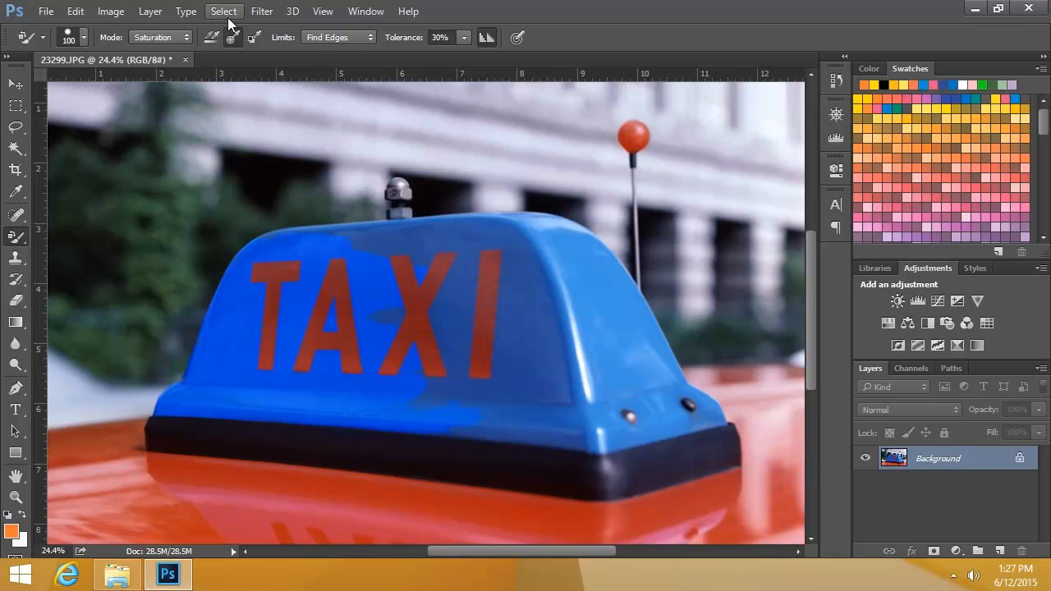
mouse_move(427, 361)
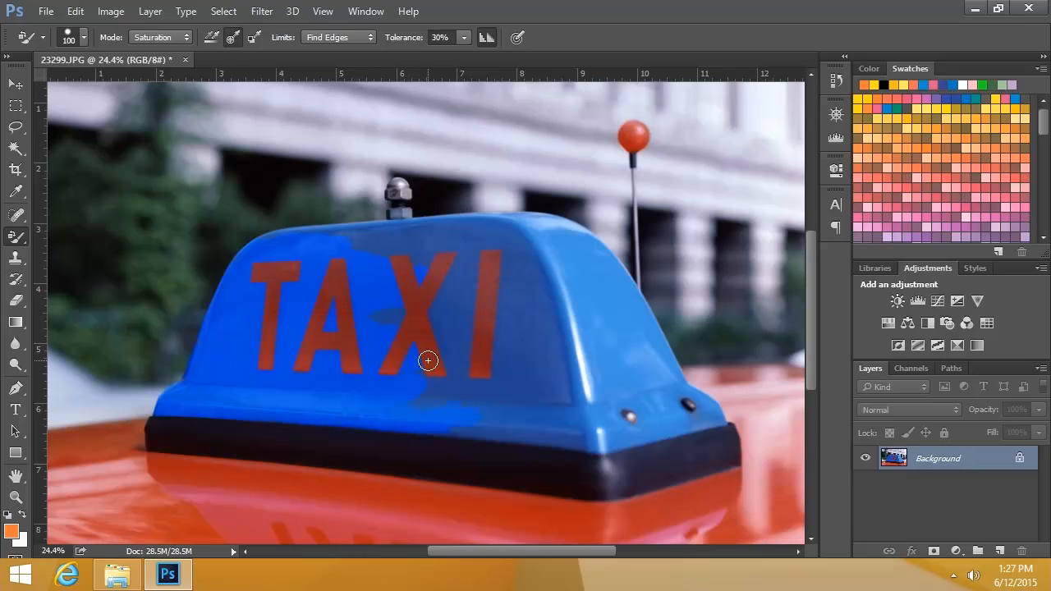
mouse_move(431, 372)
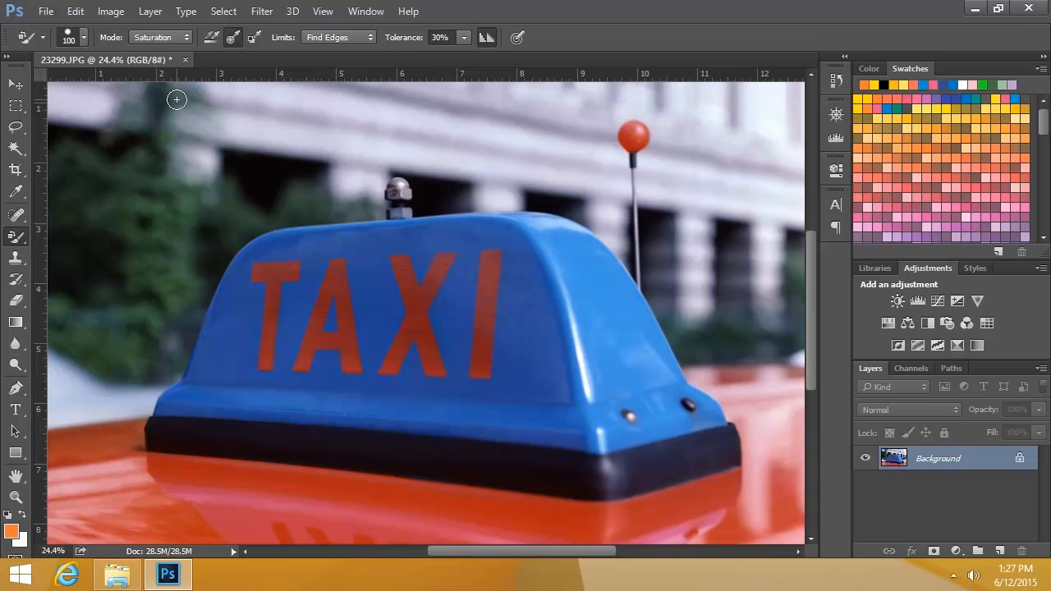
click(160, 37)
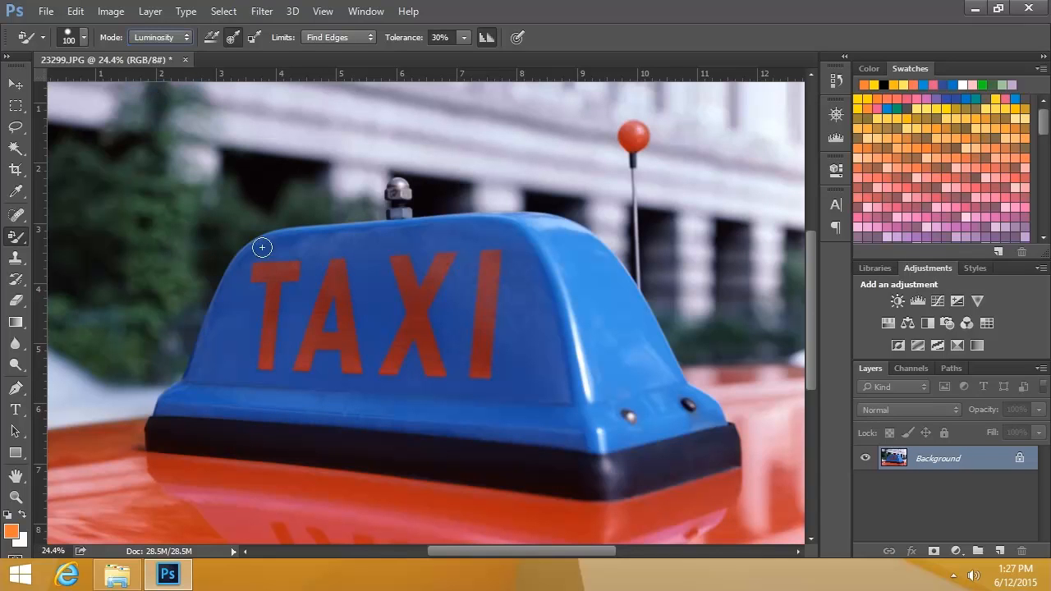
drag(261, 246, 373, 259)
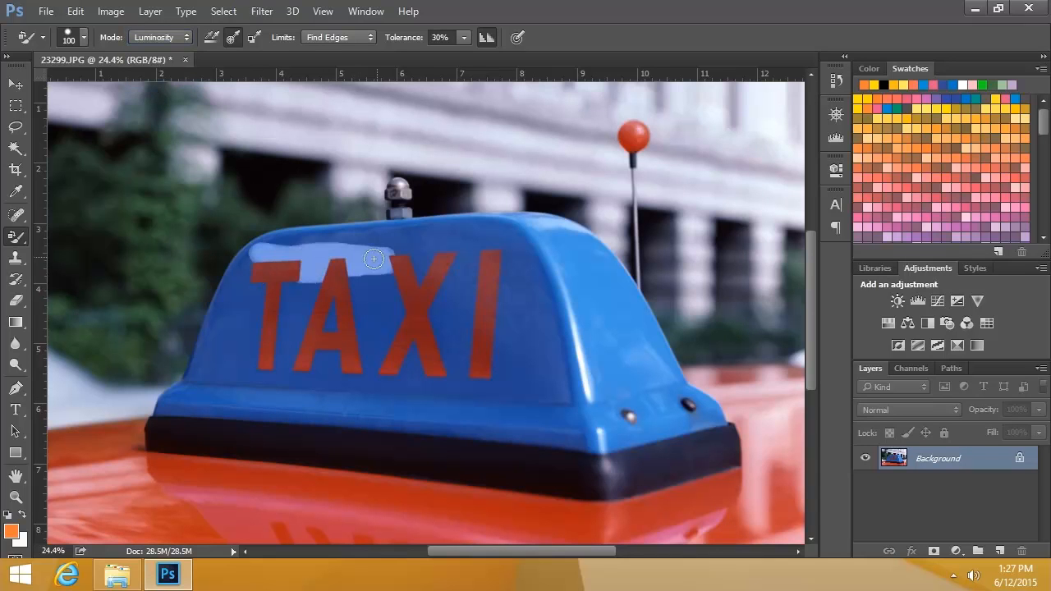
drag(373, 259, 249, 236)
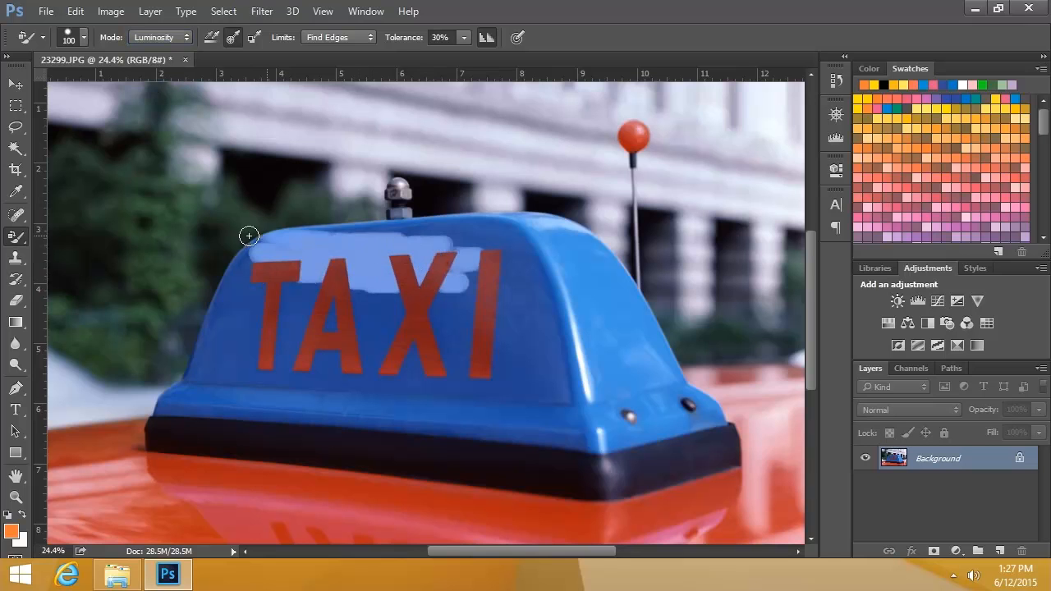
drag(249, 236, 463, 228)
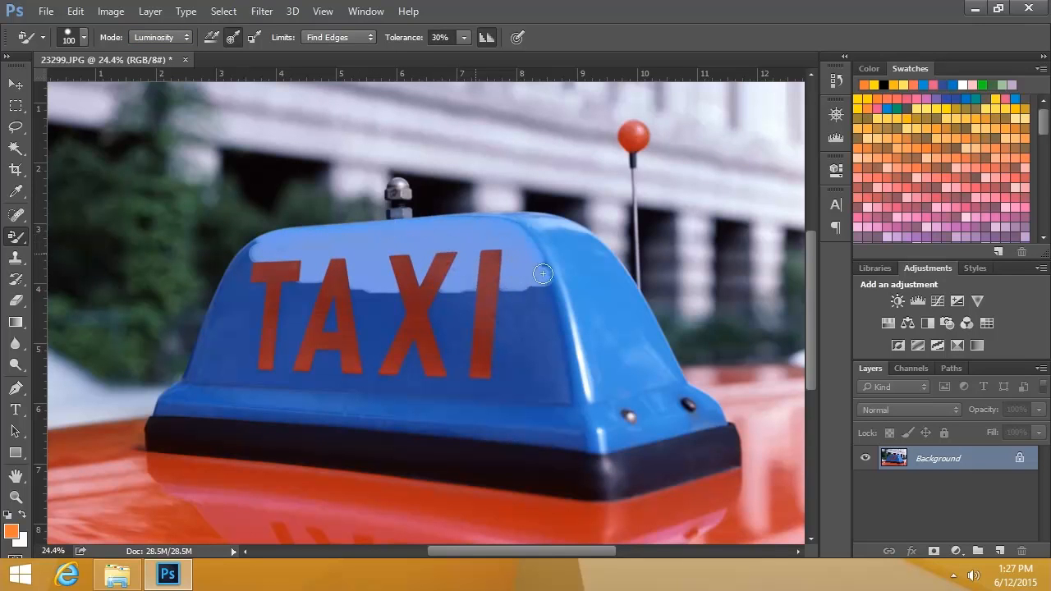
drag(543, 274, 489, 285)
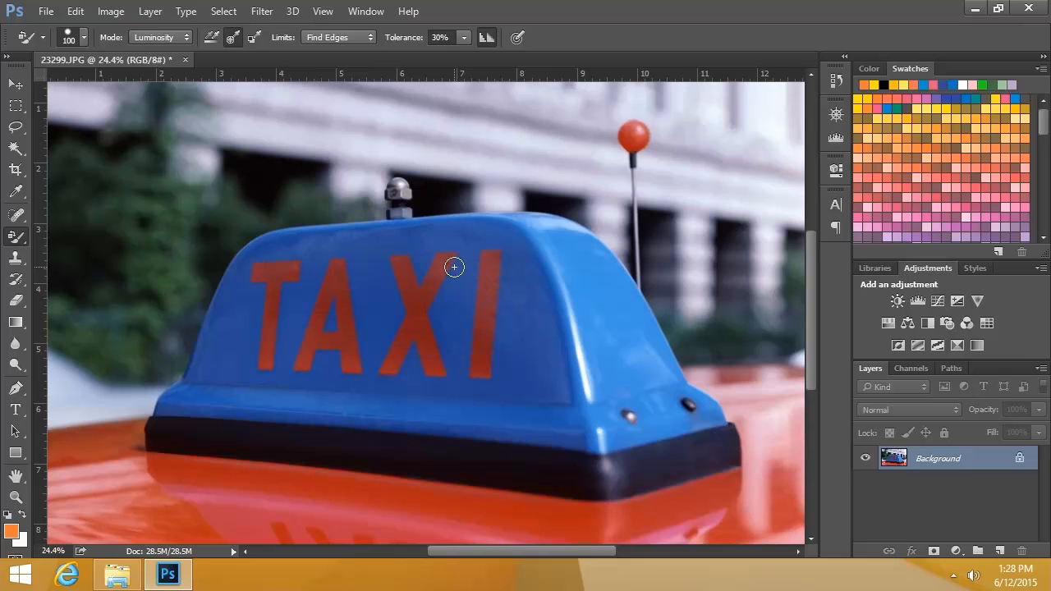
mouse_move(137, 47)
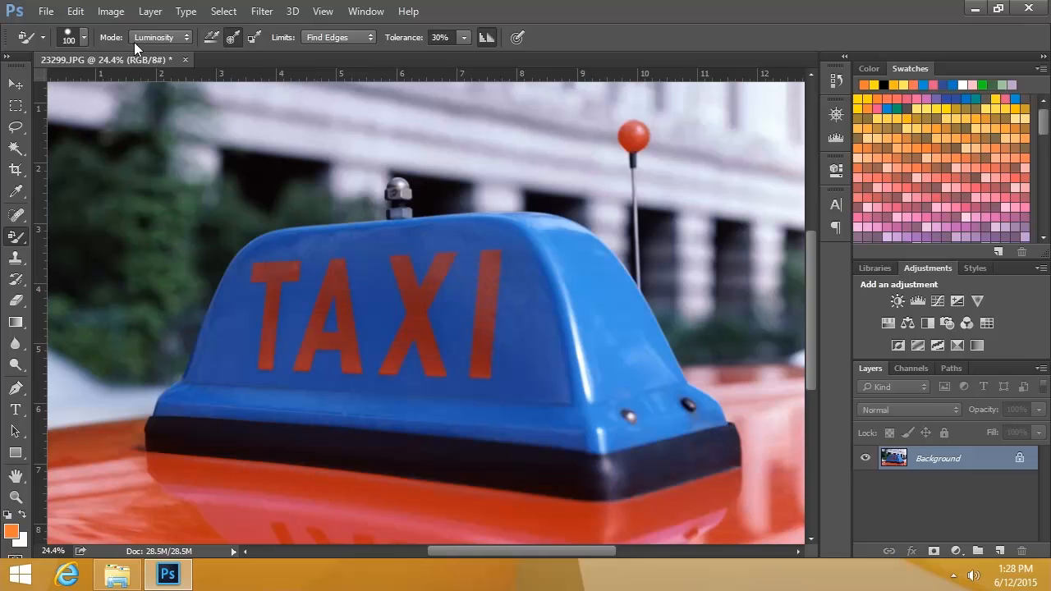
Step: Set Color mode, a 338 px brush, continuous sampling and a pink foreground colour
click(186, 37)
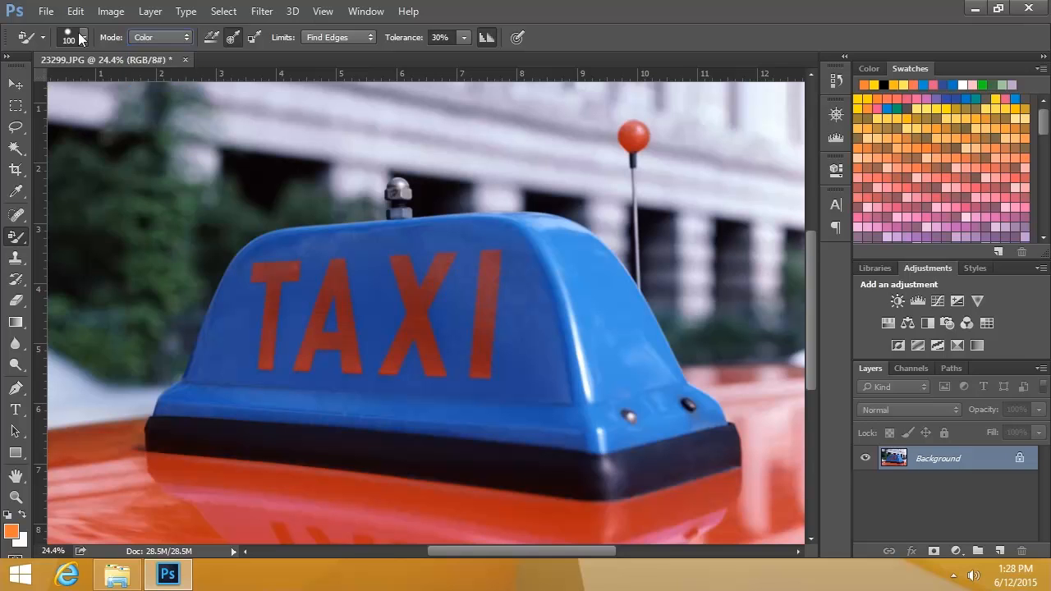
click(82, 37)
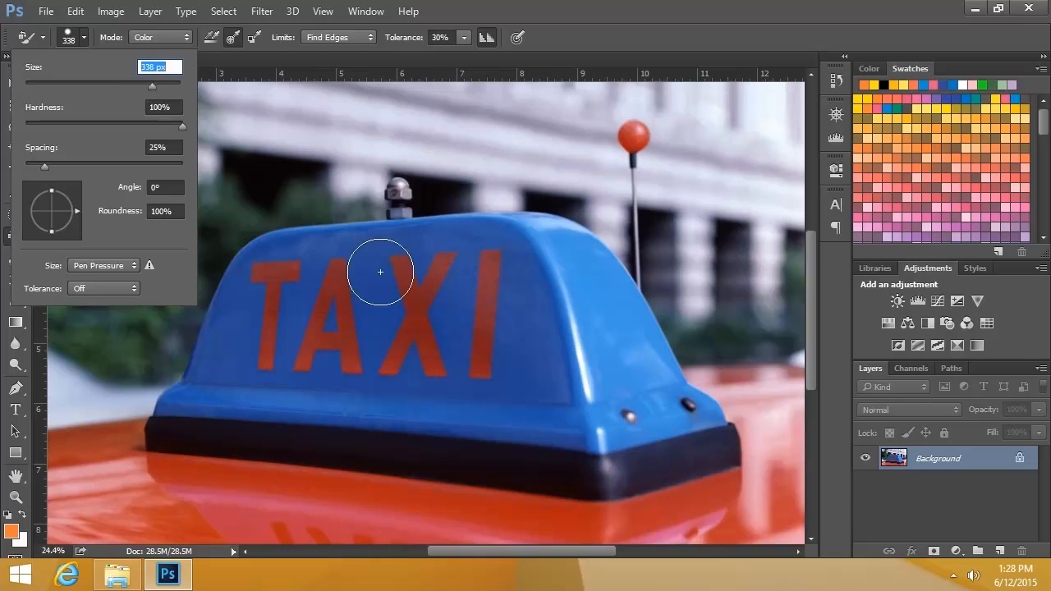
click(233, 37)
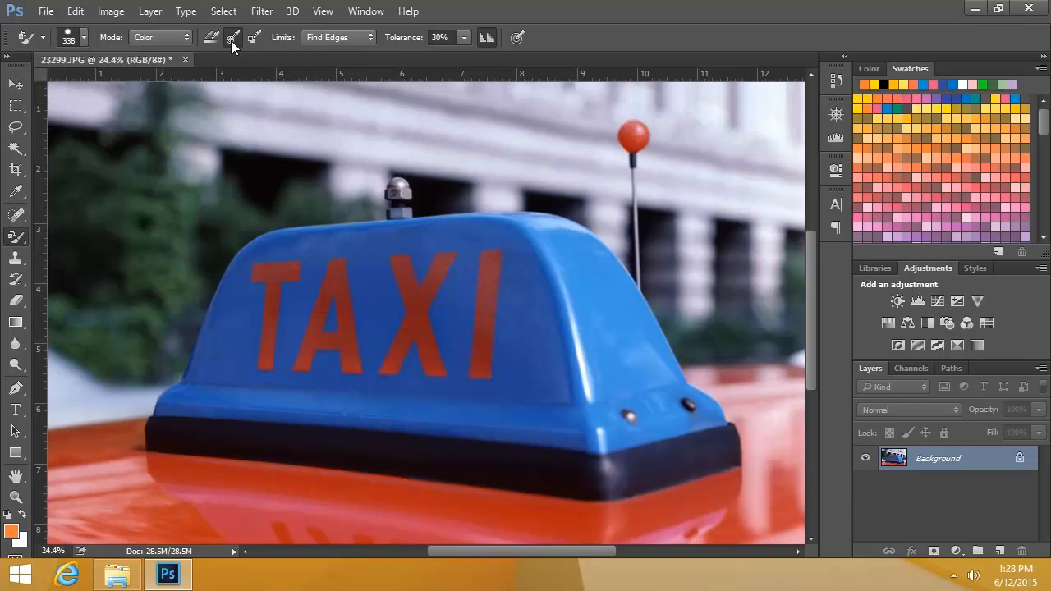
mouse_move(234, 38)
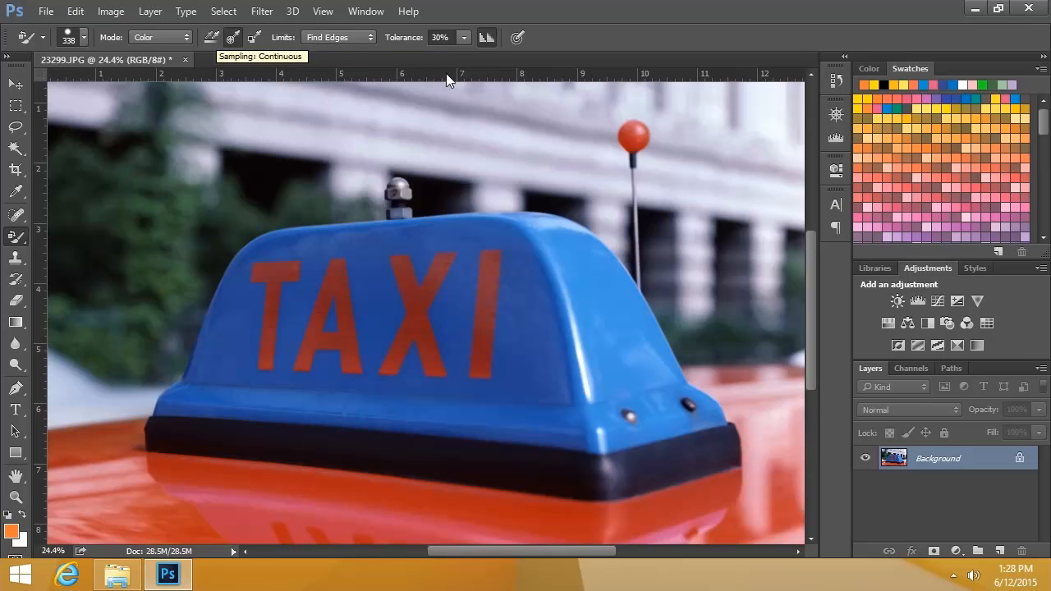
click(934, 85)
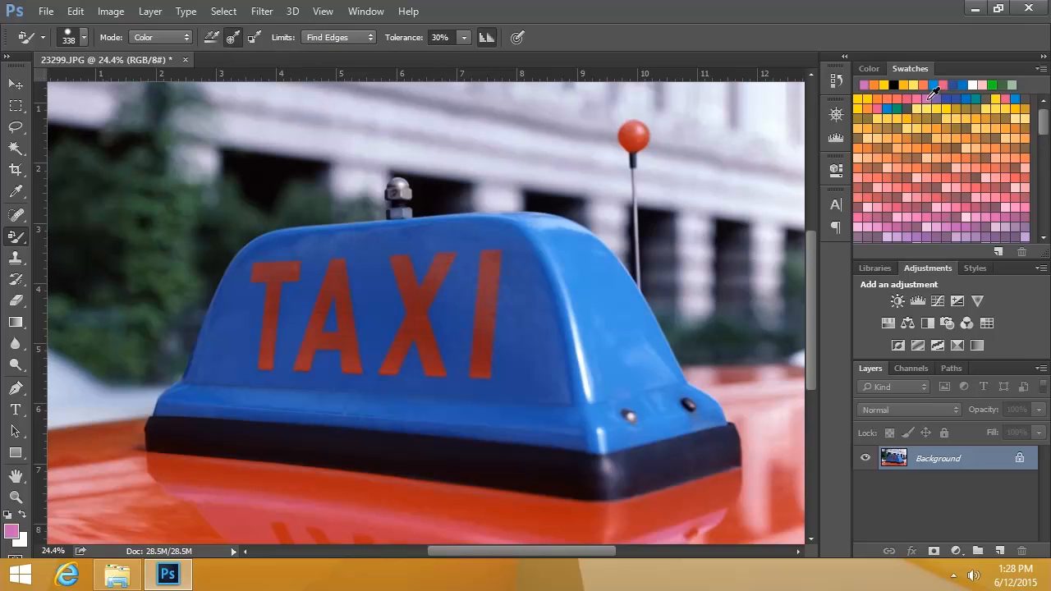
Step: Paint pink from the sign's top-left corner across the top and down the left front
click(297, 246)
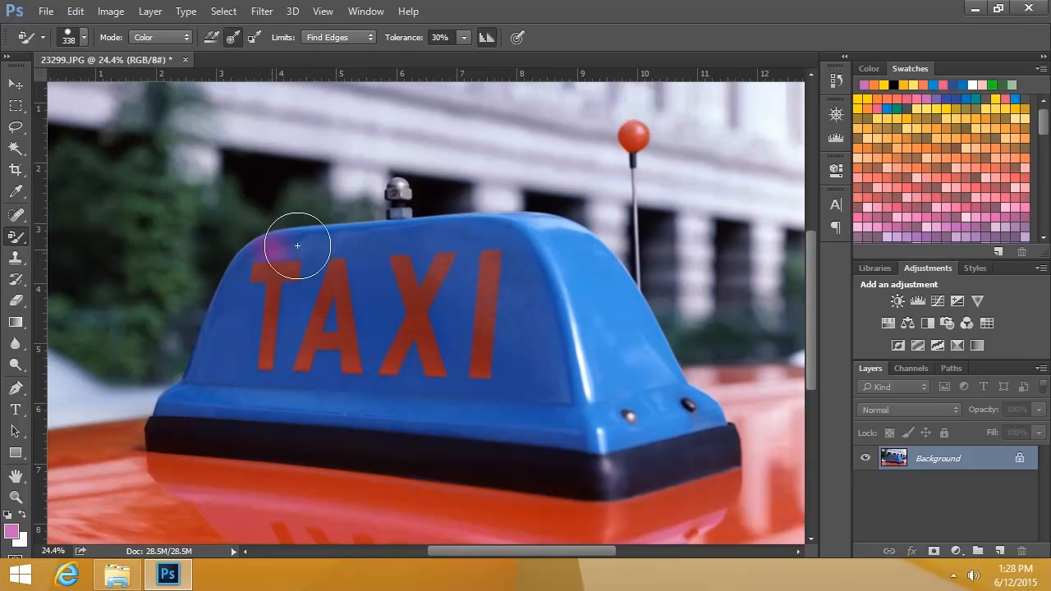
drag(297, 246, 207, 279)
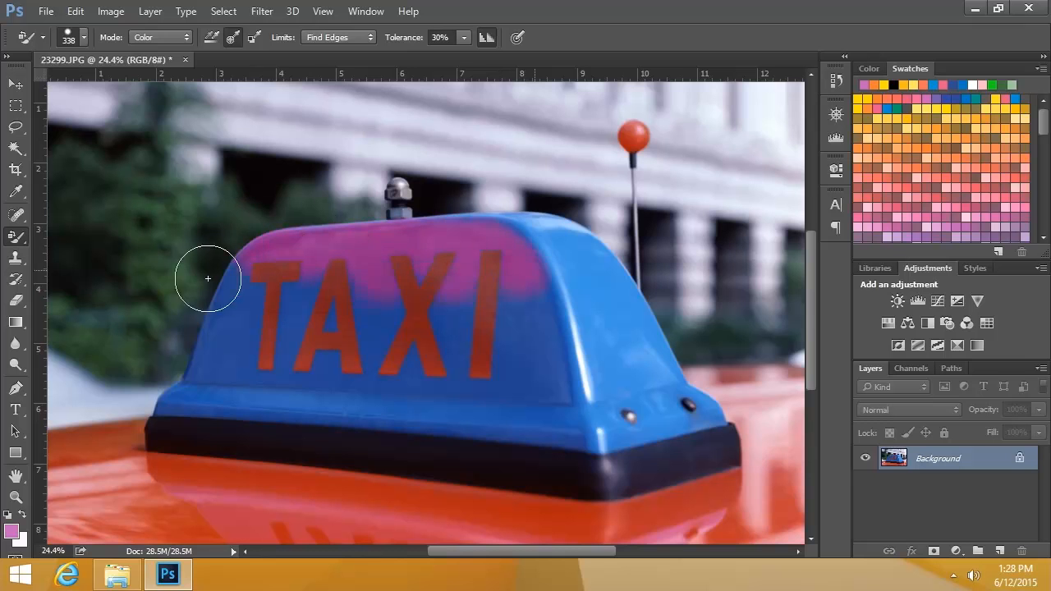
drag(207, 279, 190, 362)
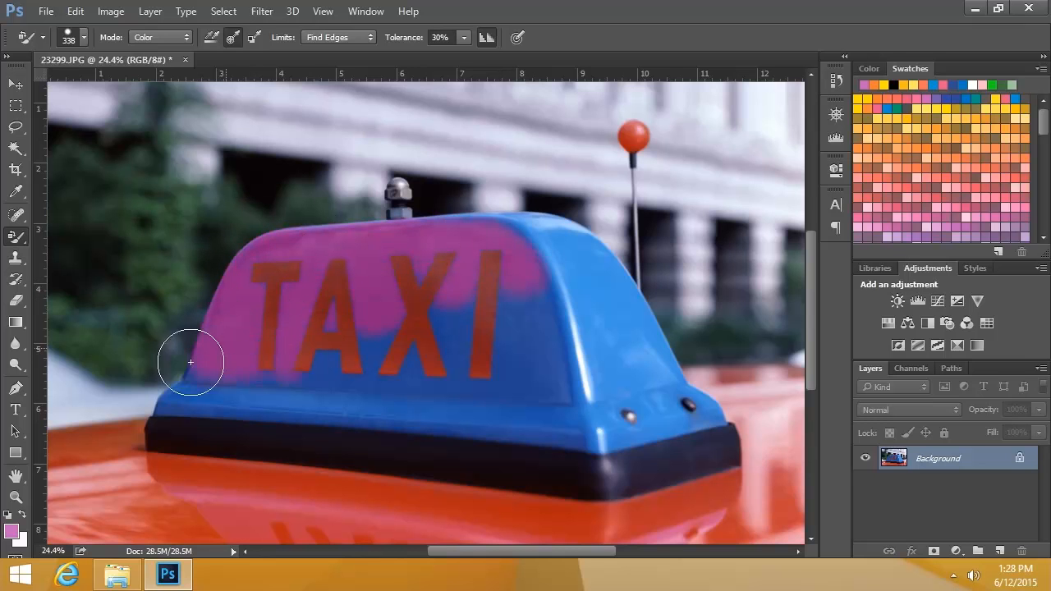
drag(190, 362, 193, 397)
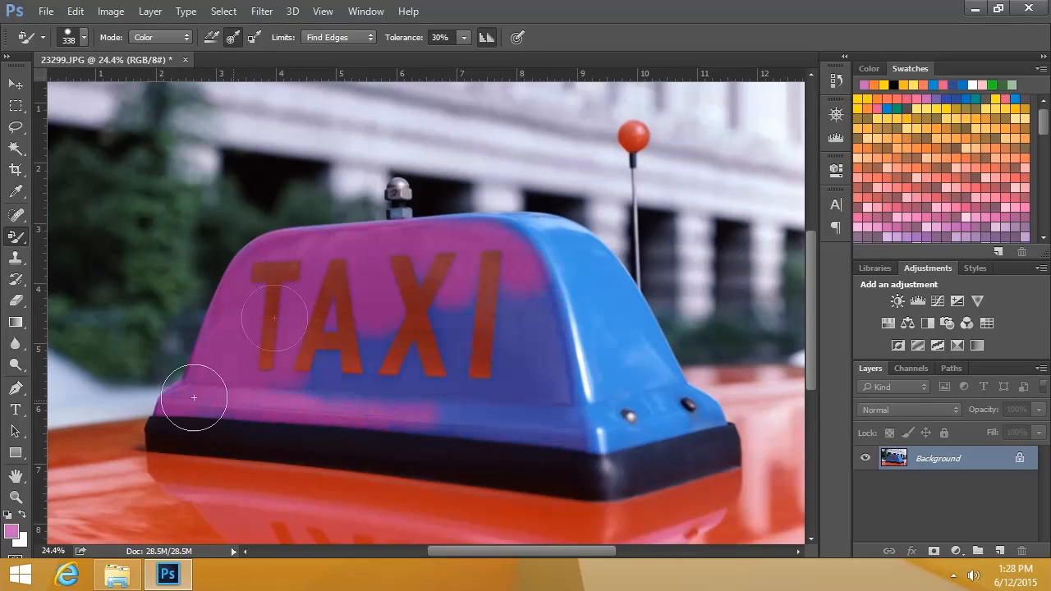